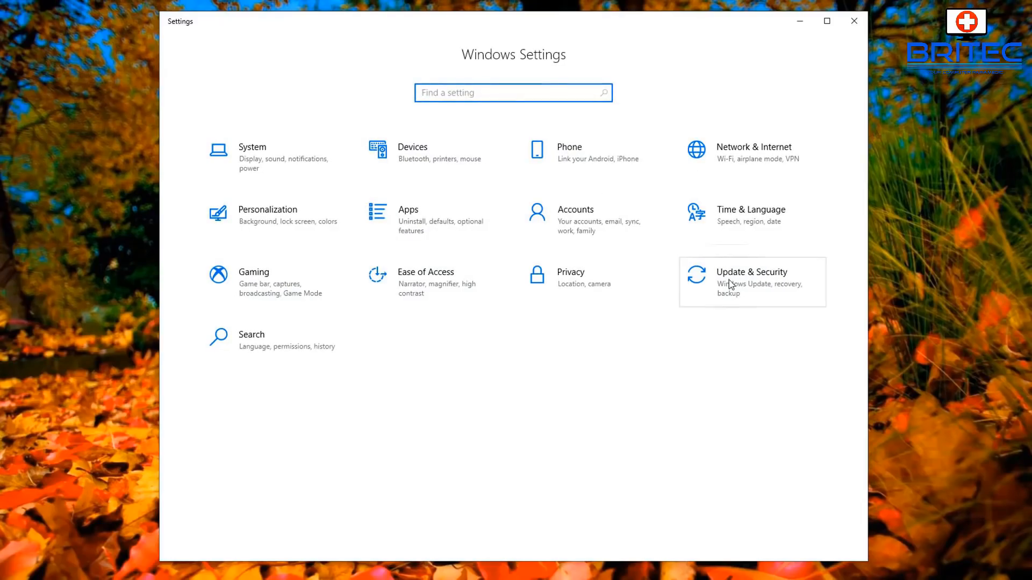
Run a check for updates from Update & Security until it reports up to date
click(751, 281)
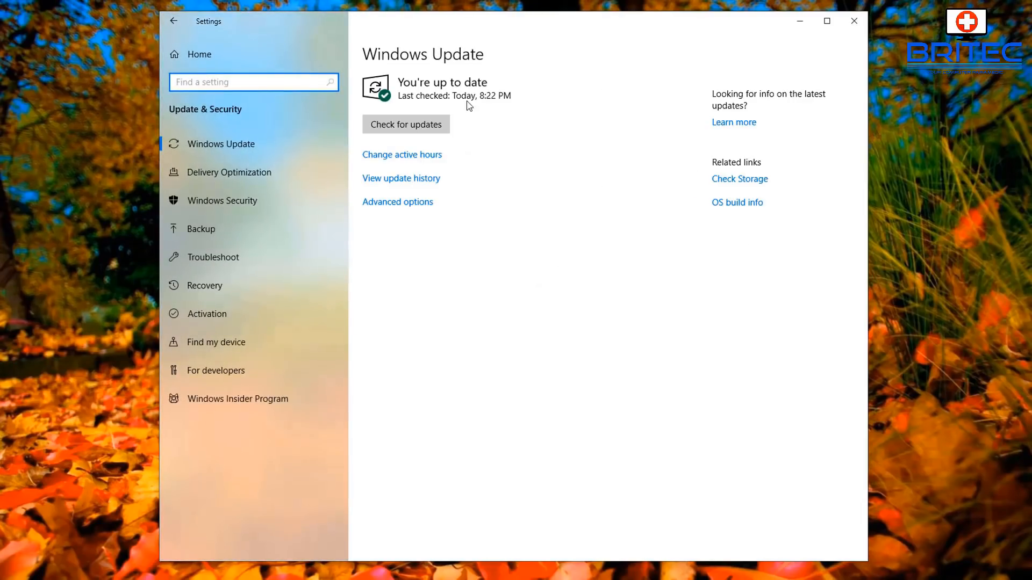
click(405, 124)
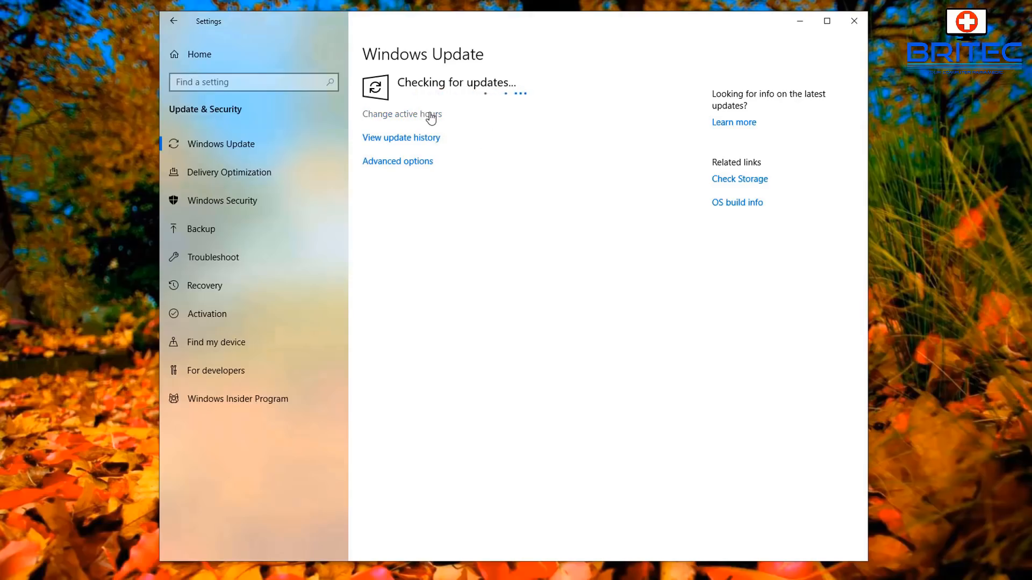
mouse_move(456, 103)
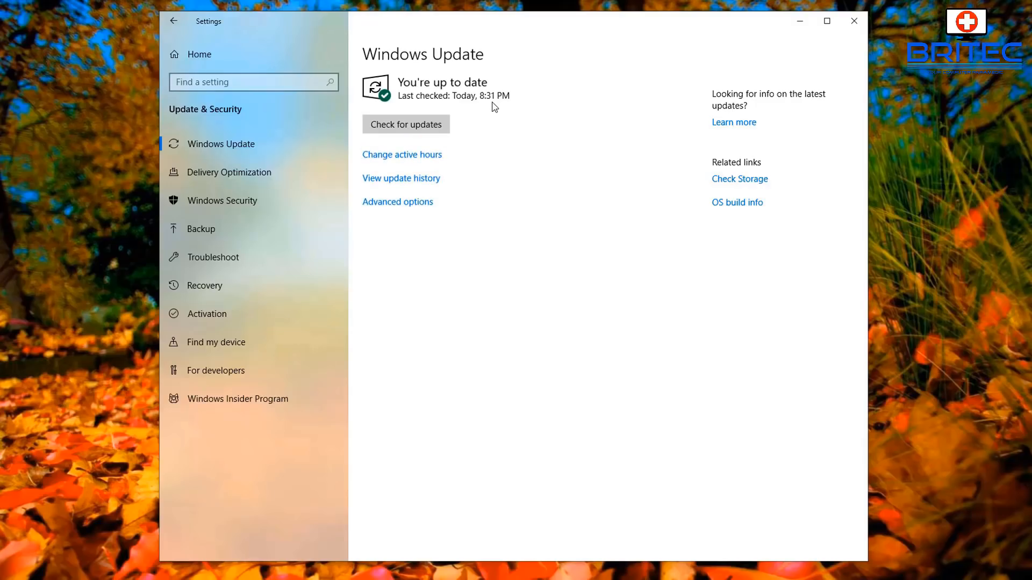
mouse_move(473, 98)
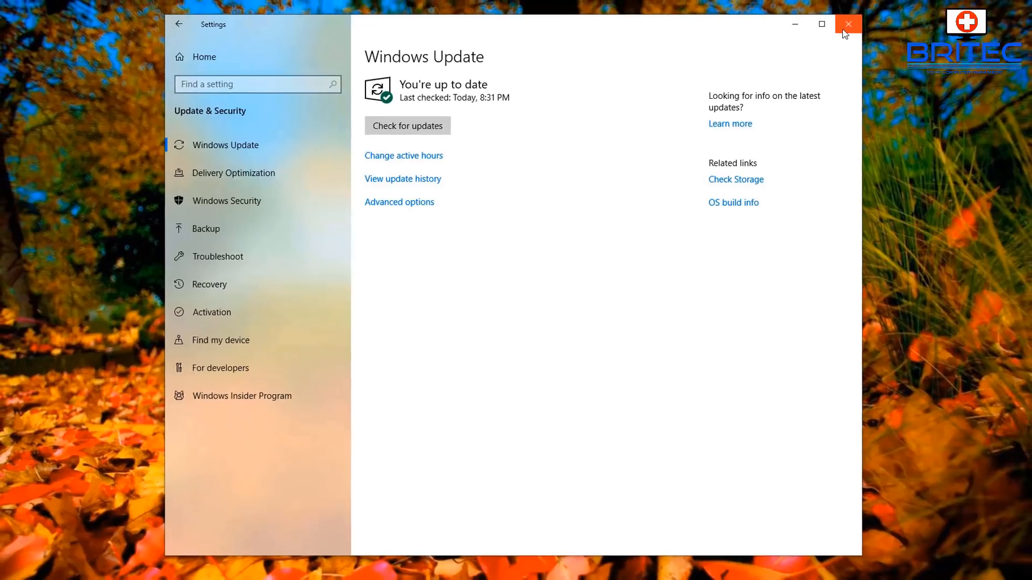
Close Settings and request the May 2019 Update Assistant from Microsoft's Download Windows 10 page in Chrome
click(848, 25)
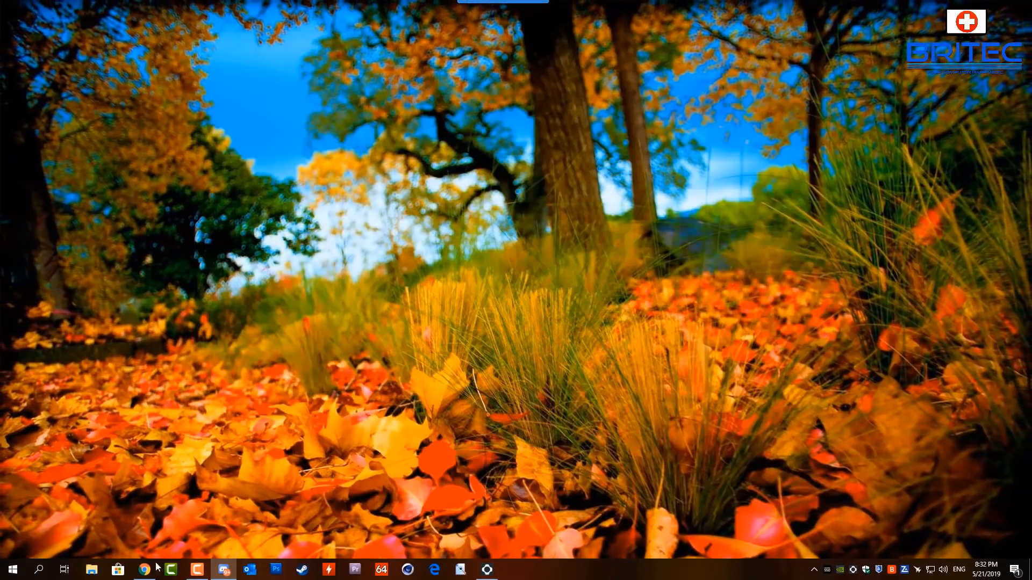
click(143, 570)
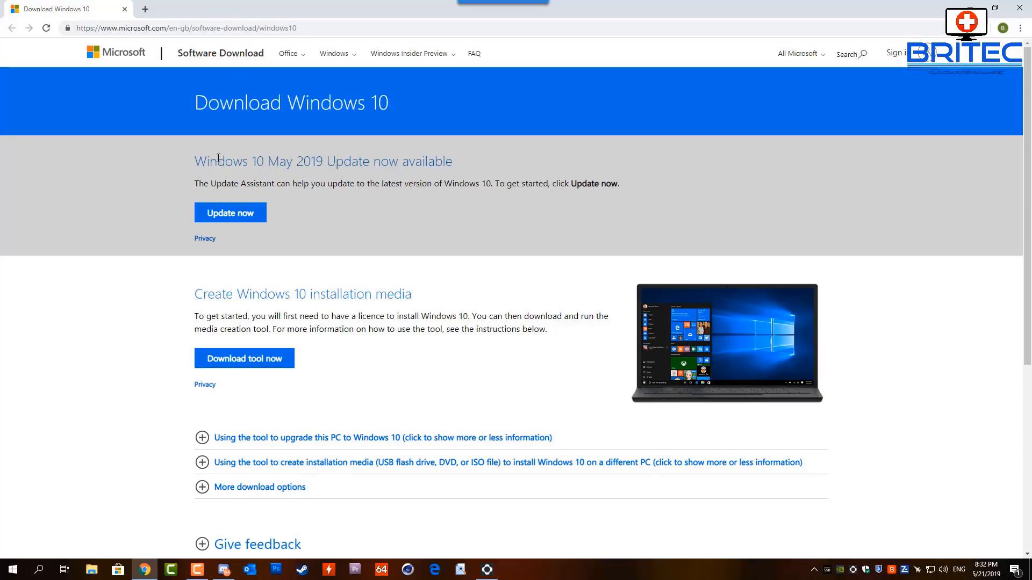
mouse_move(462, 165)
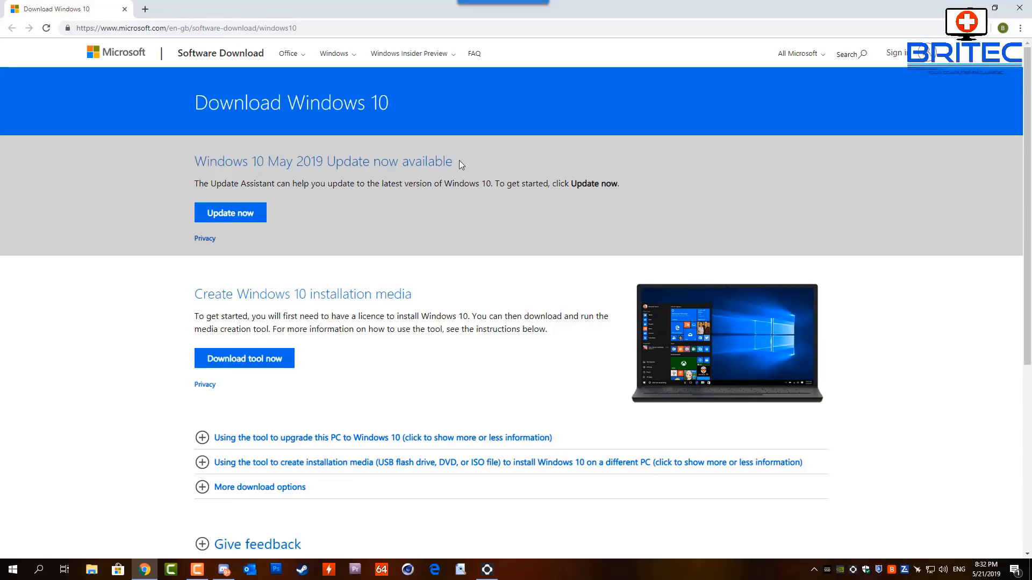
mouse_move(353, 194)
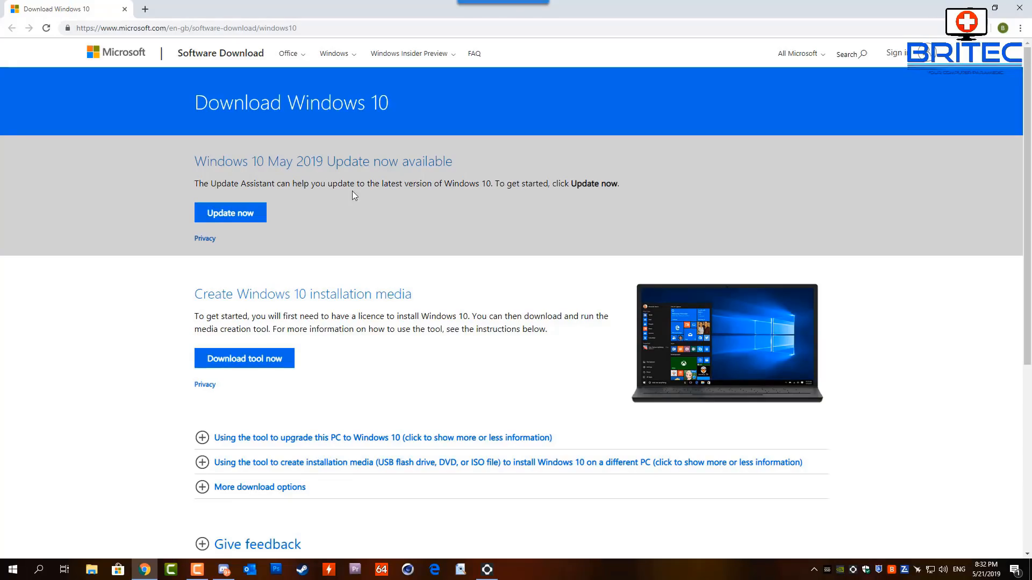
mouse_move(581, 215)
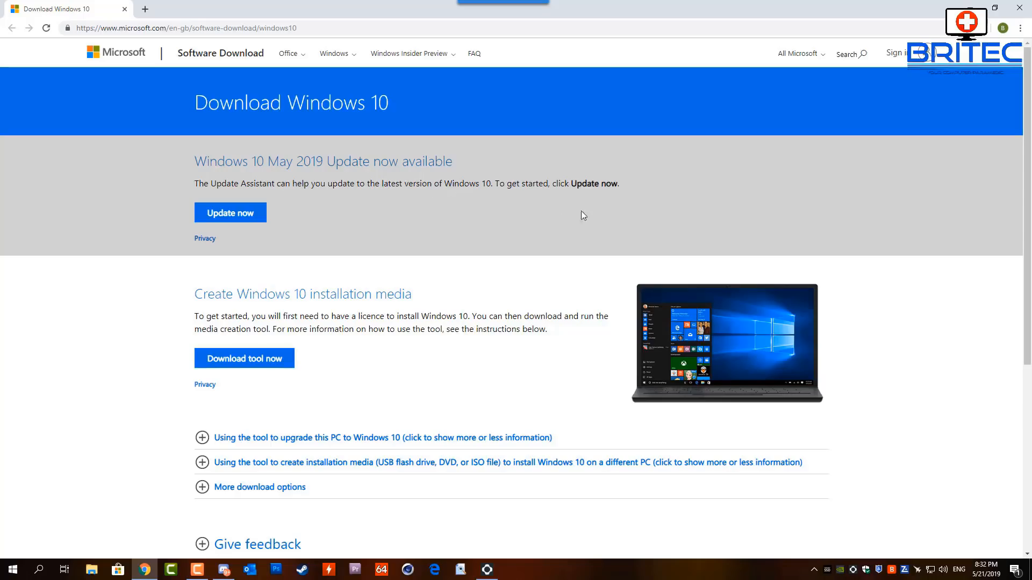
mouse_move(230, 221)
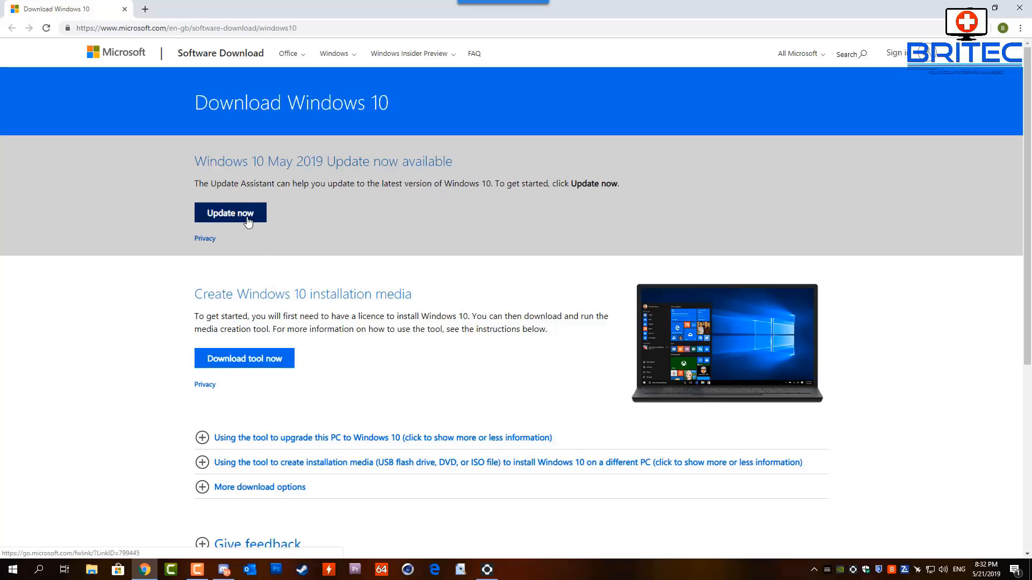
click(230, 213)
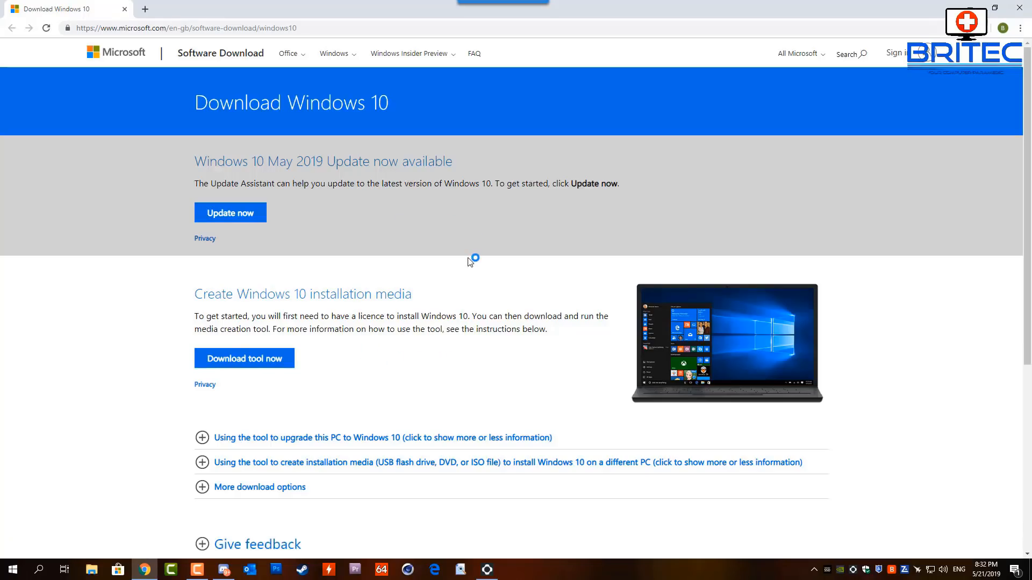
click(230, 213)
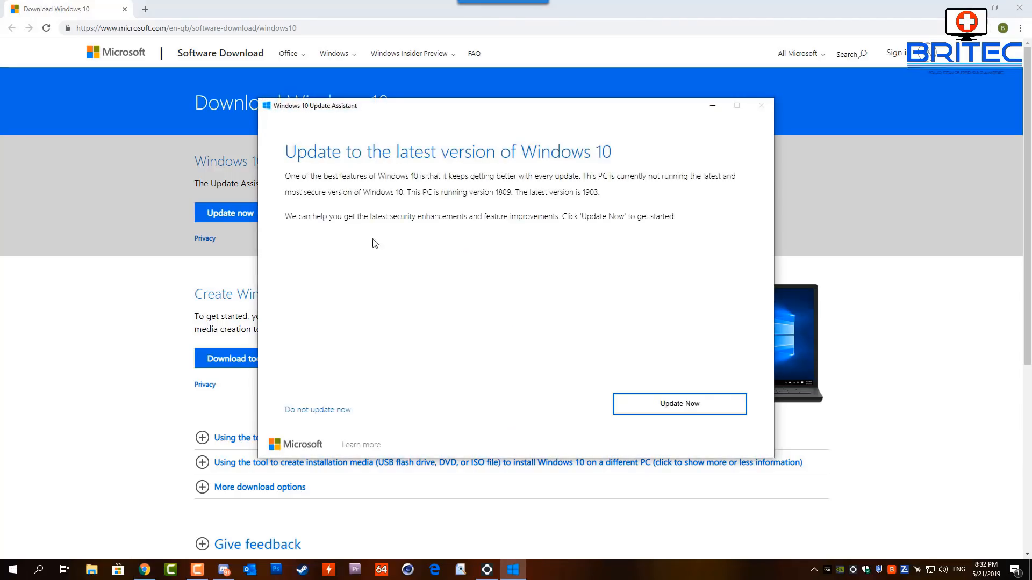
mouse_move(345, 200)
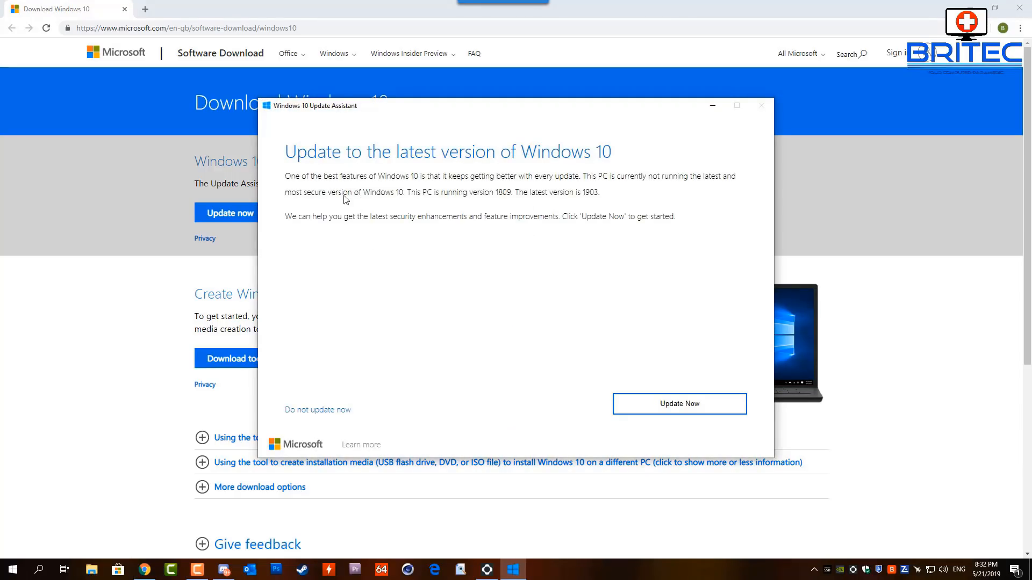
mouse_move(537, 187)
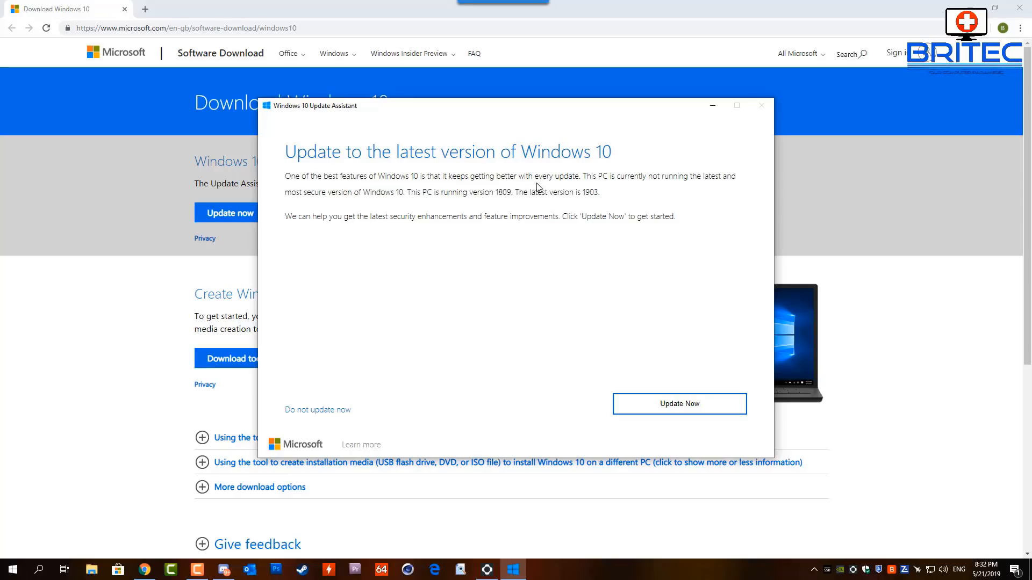
mouse_move(665, 183)
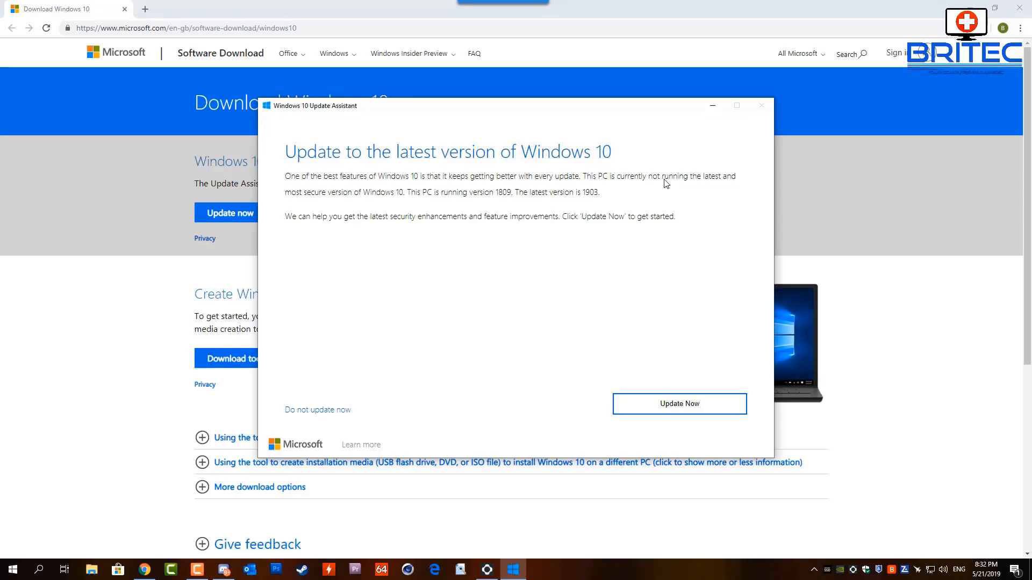
mouse_move(328, 200)
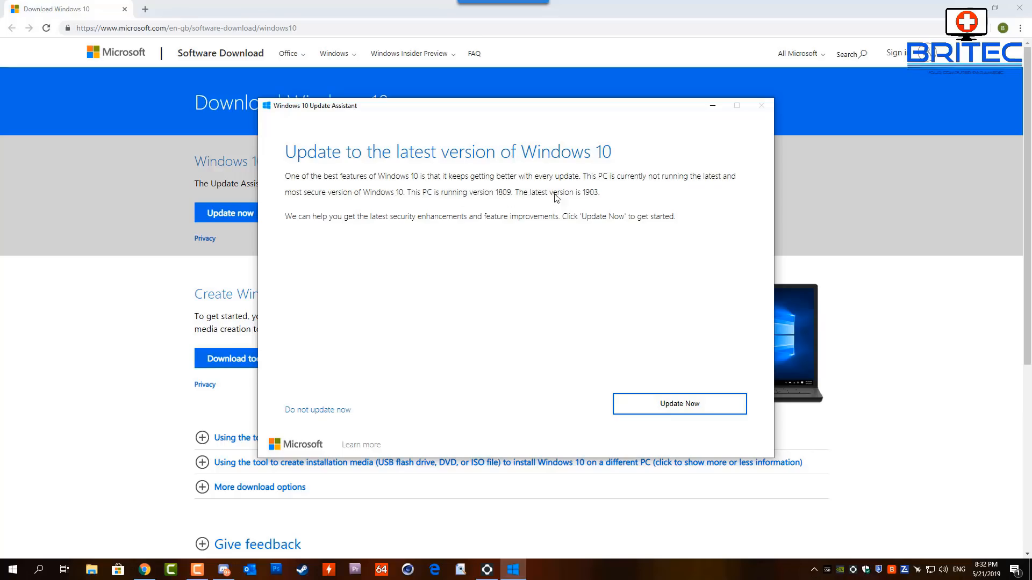
mouse_move(592, 197)
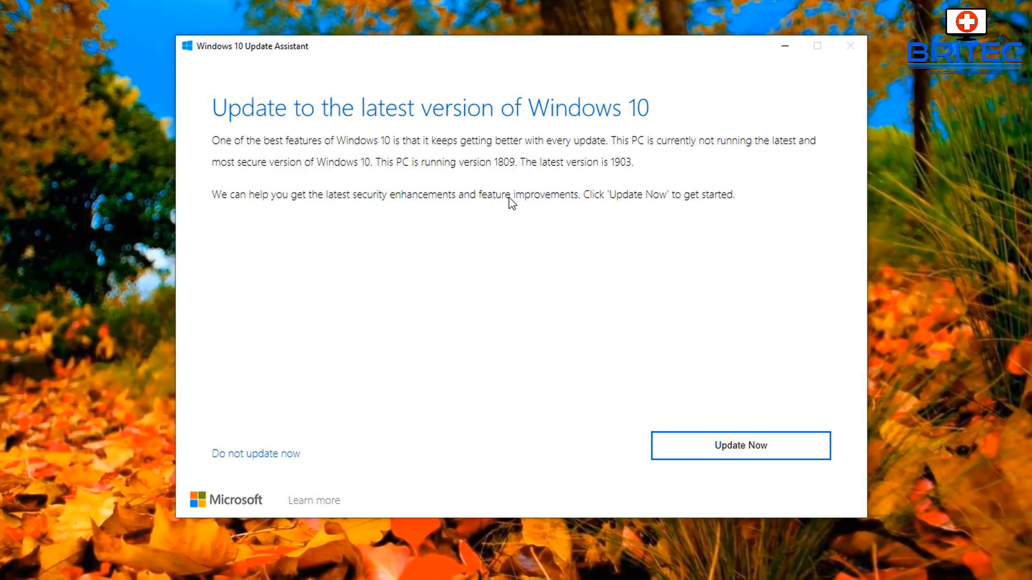
mouse_move(244, 175)
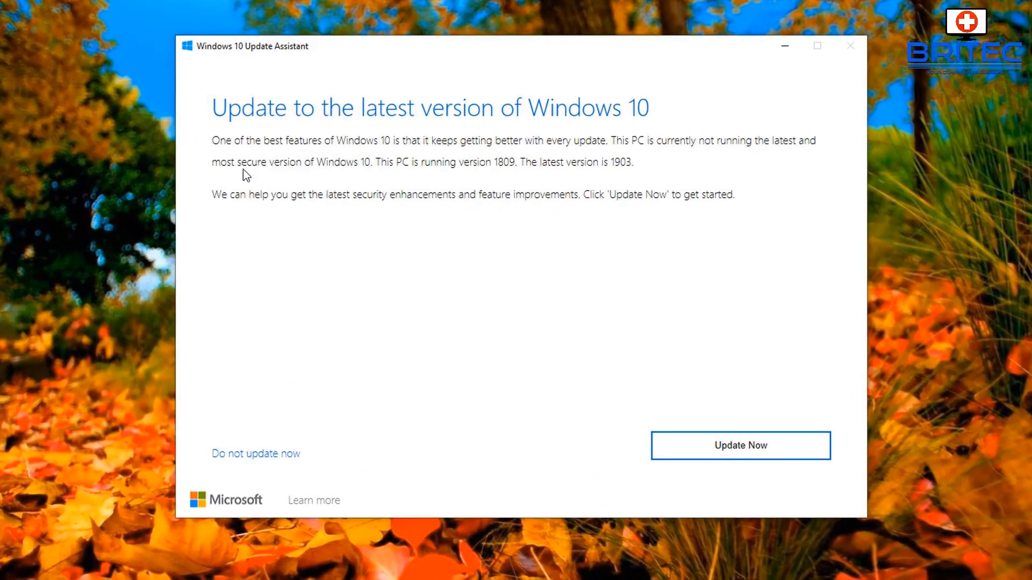
mouse_move(517, 173)
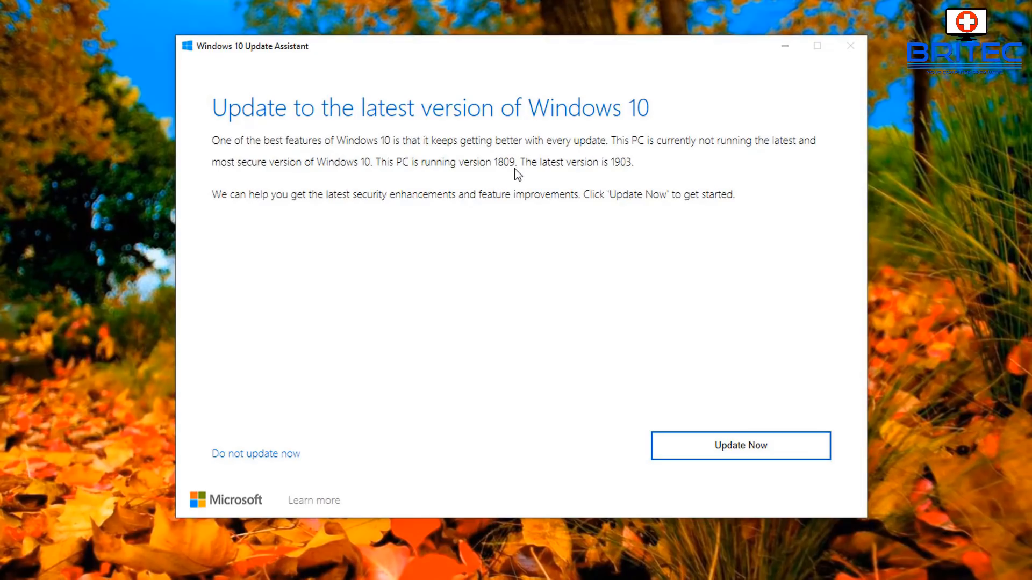
mouse_move(520, 180)
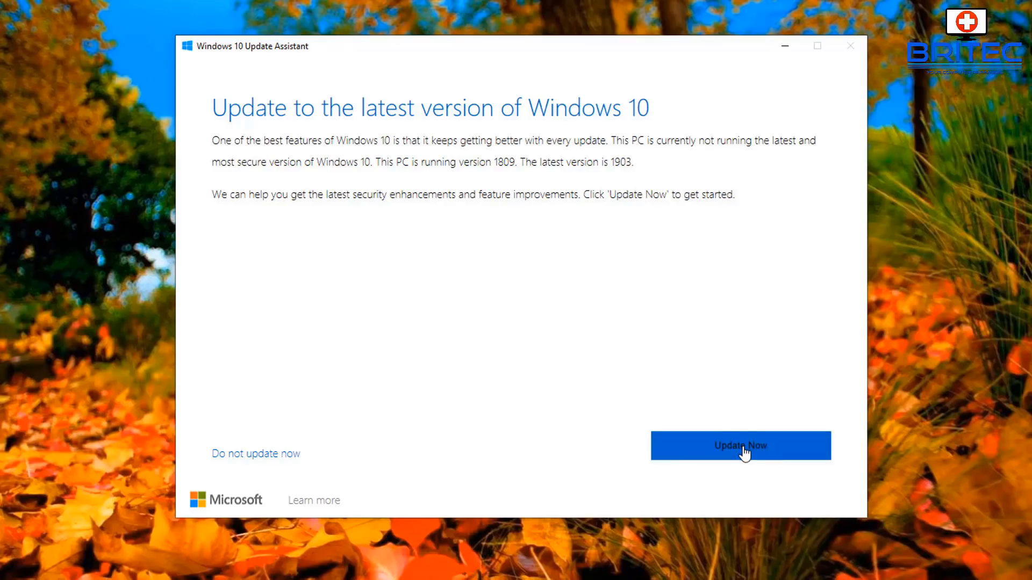
Start the upgrade with Update Now, pass the compatibility check and let the install finish
click(740, 445)
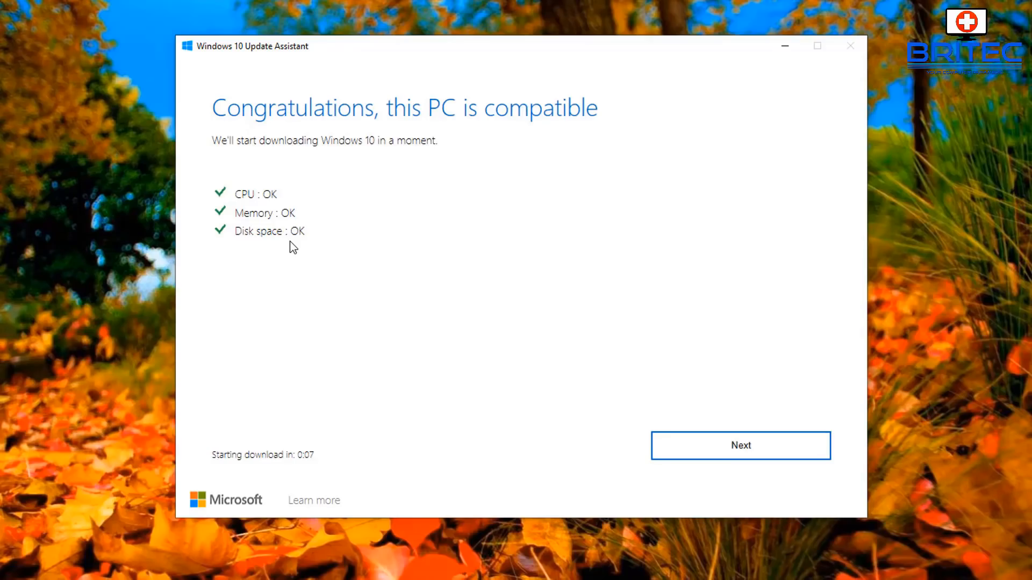
mouse_move(739, 445)
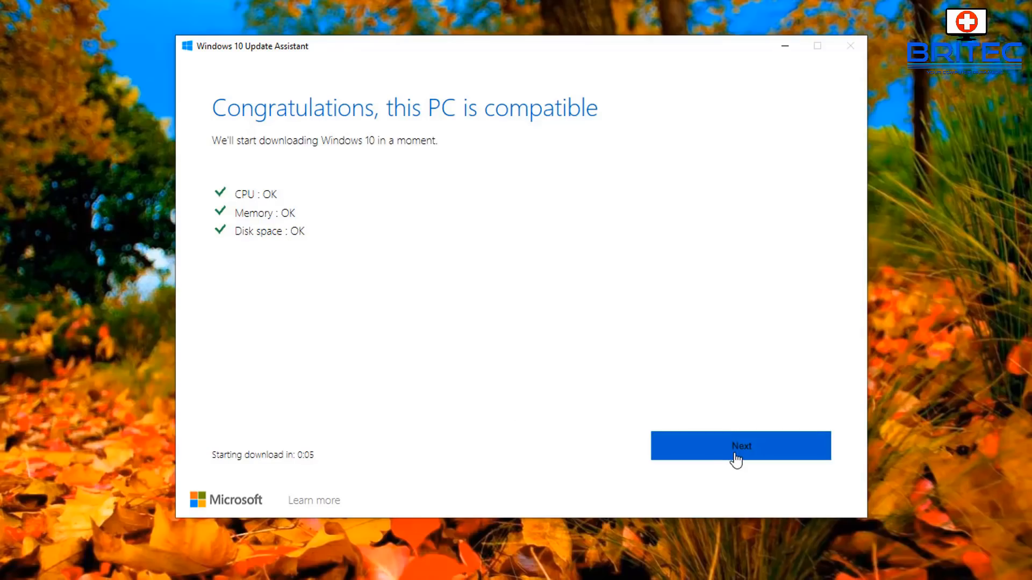
click(739, 445)
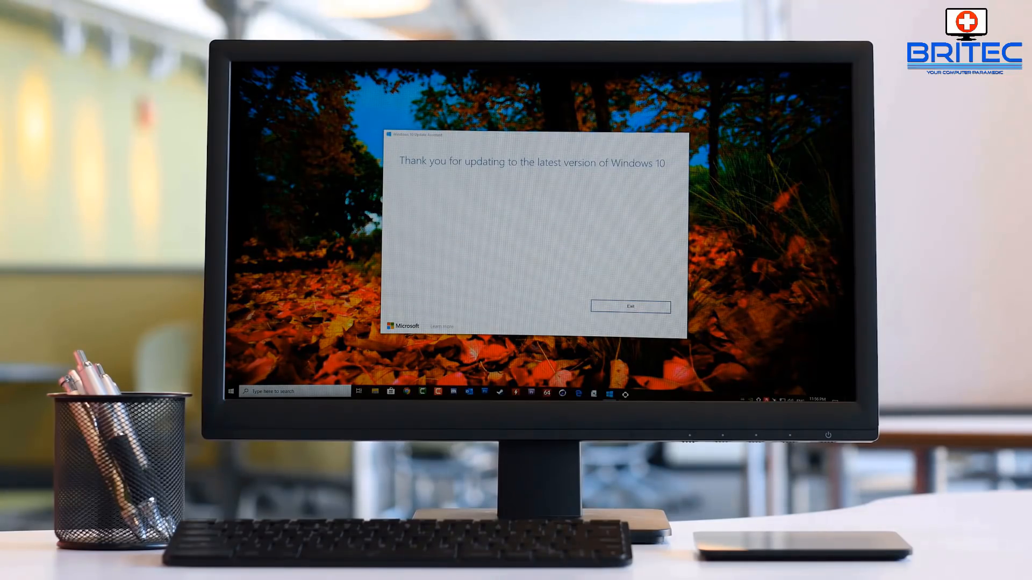
Open System from the Start shortcuts to see Windows 10 Pro version 1903, build 18362.116
click(629, 307)
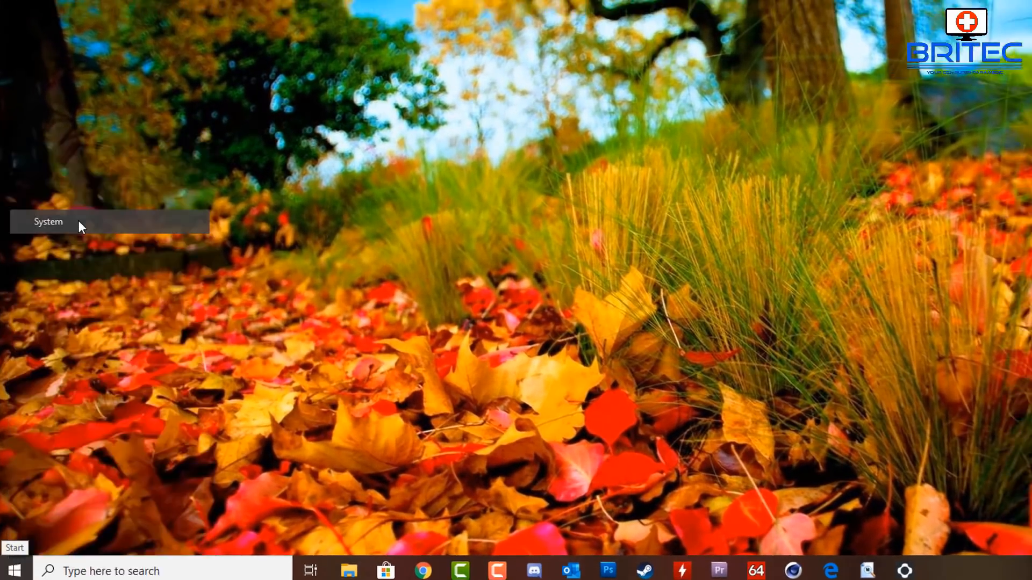
click(47, 222)
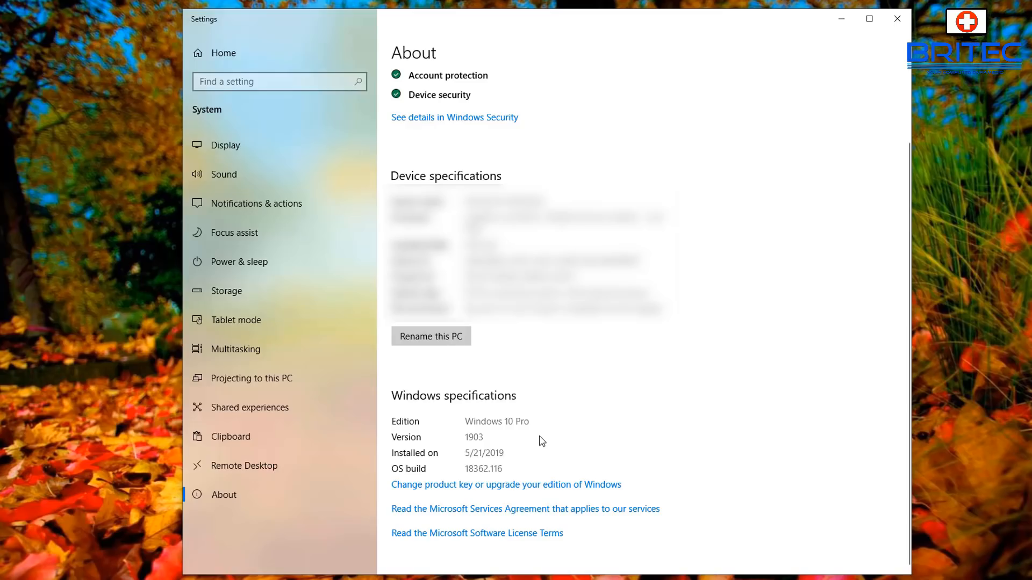
mouse_move(586, 453)
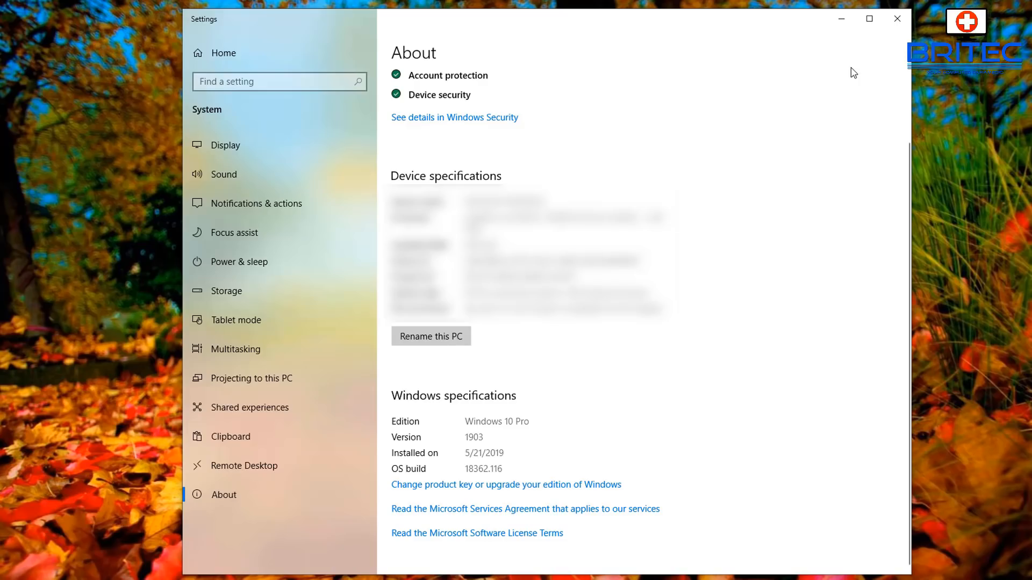
Install the pending Defender definition update from the Windows Update page
click(196, 18)
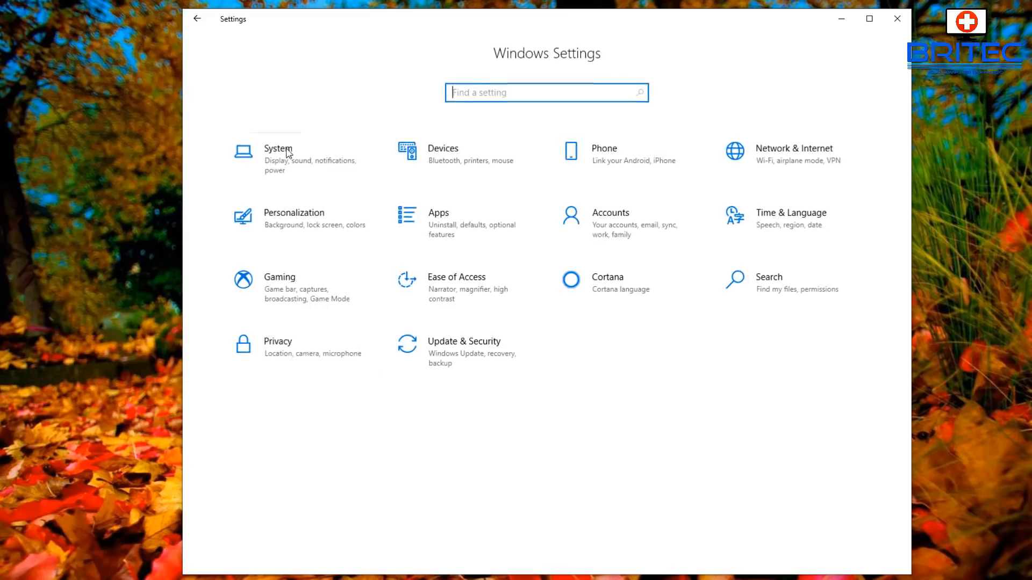
click(465, 341)
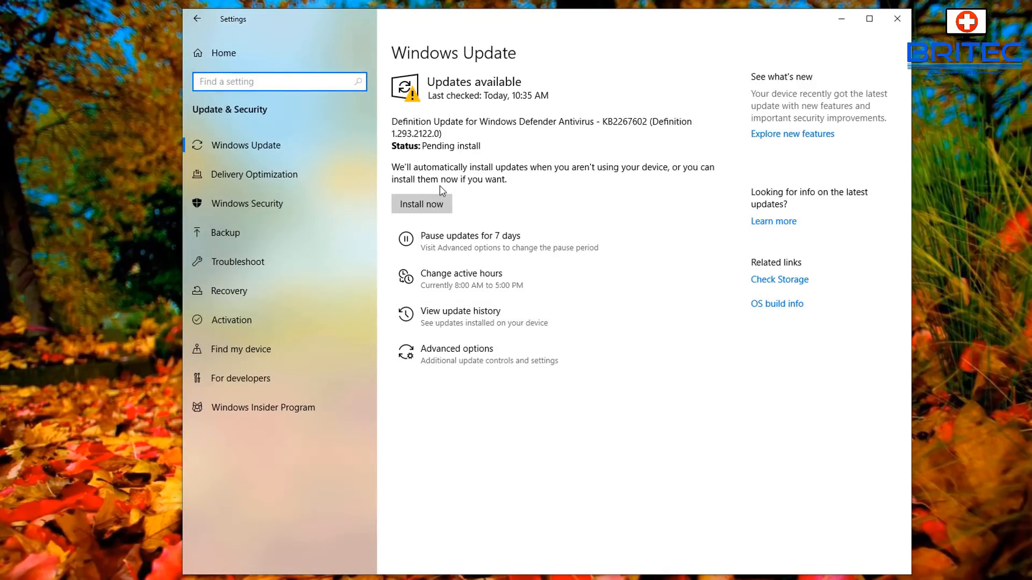
mouse_move(478, 183)
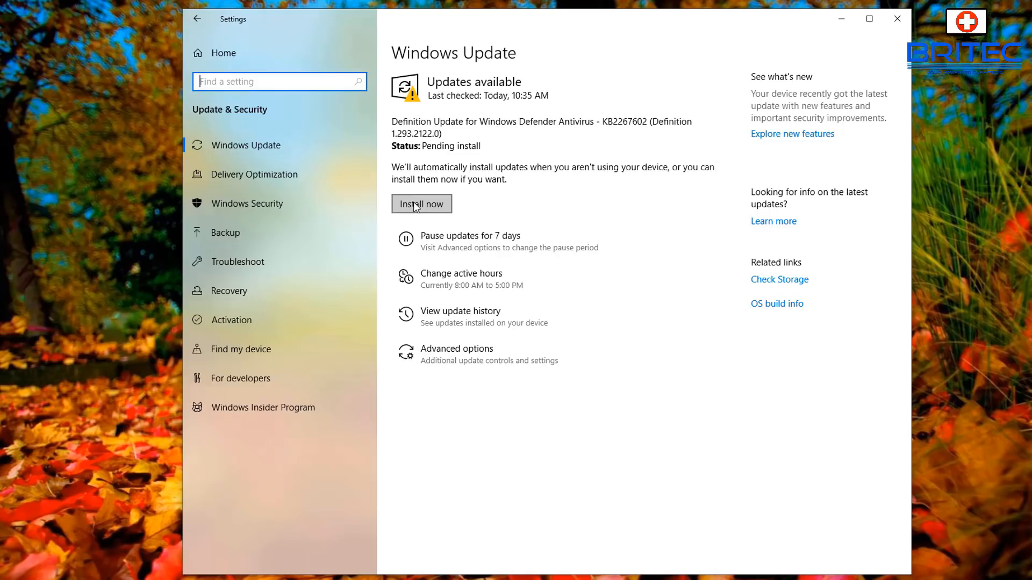
mouse_move(461, 202)
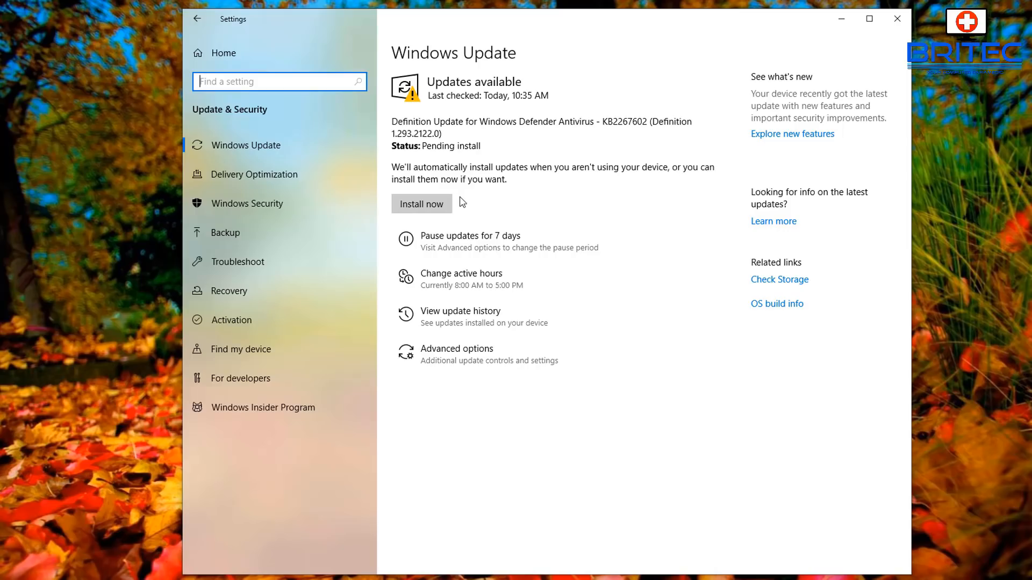
mouse_move(491, 202)
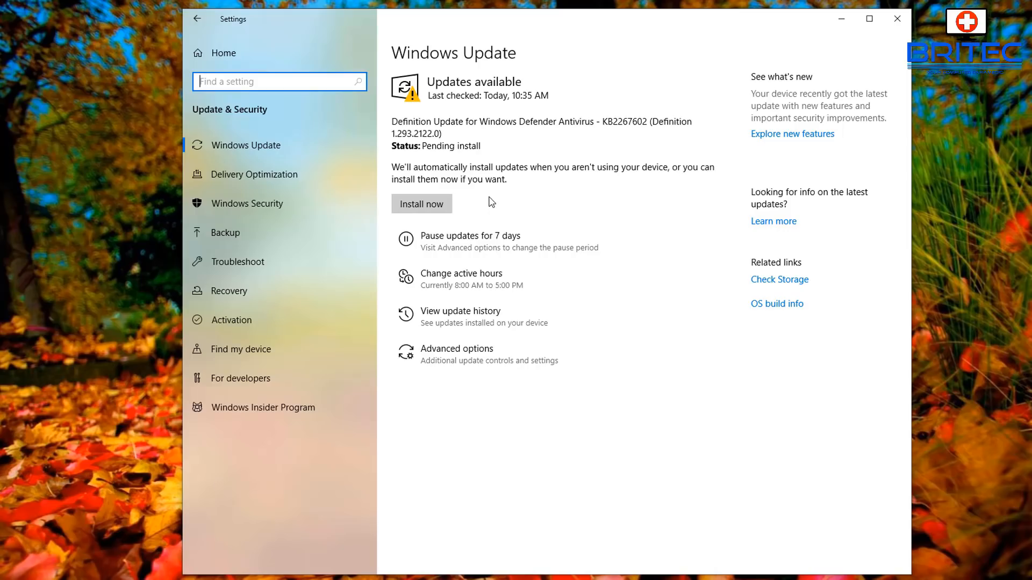
click(421, 204)
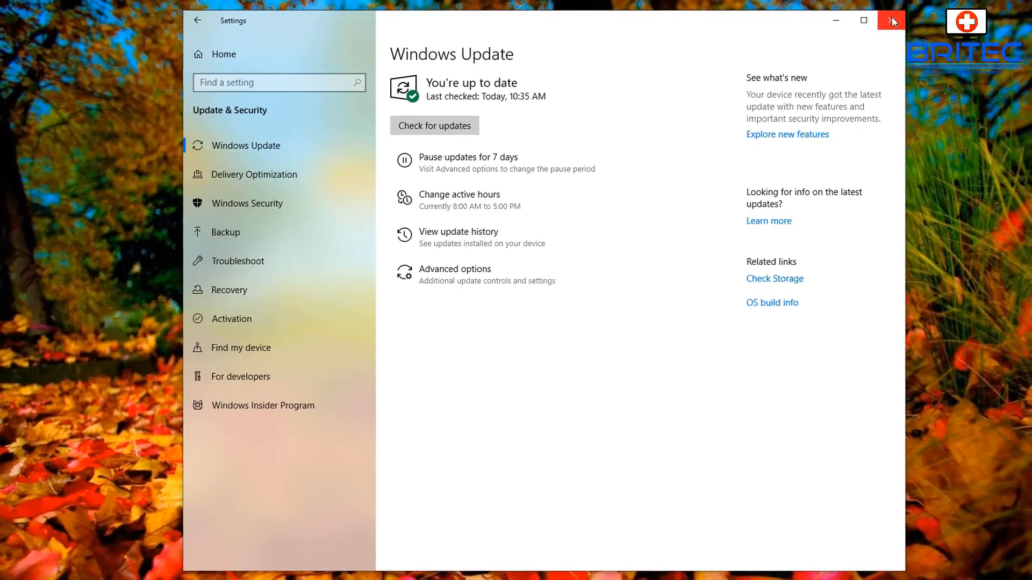
Close Settings and subscribe to the Britec YouTube channel
click(890, 20)
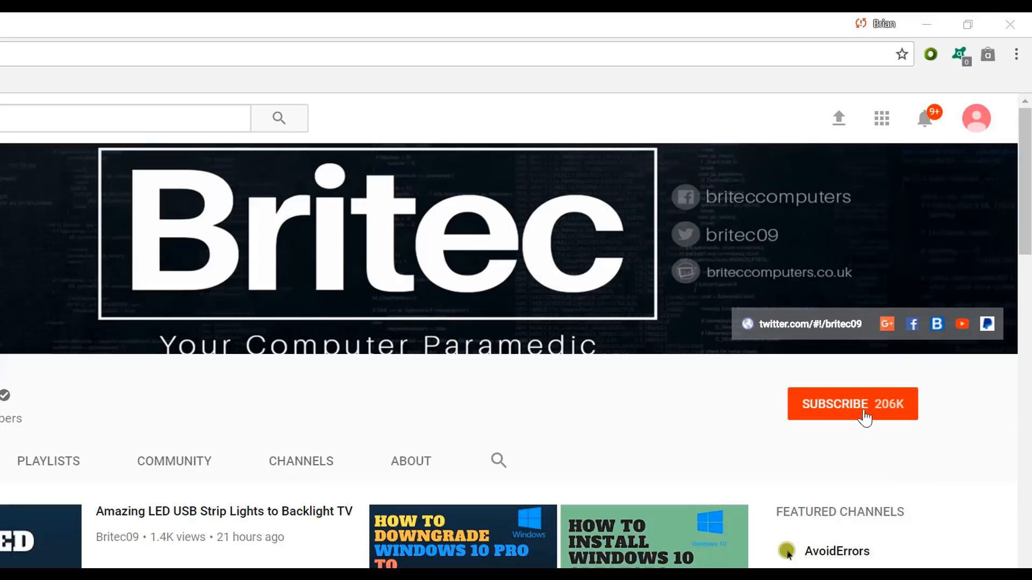
click(852, 404)
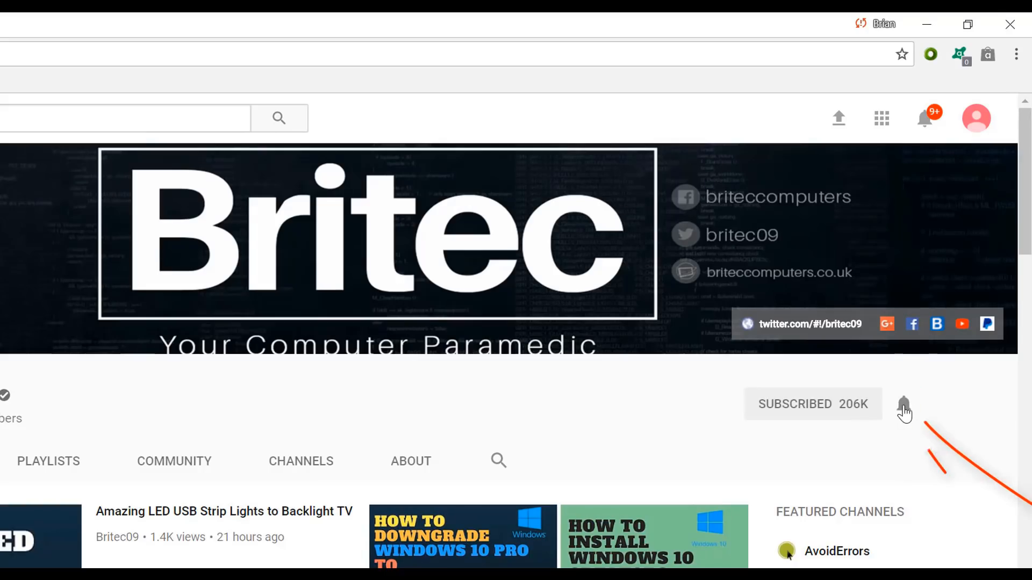